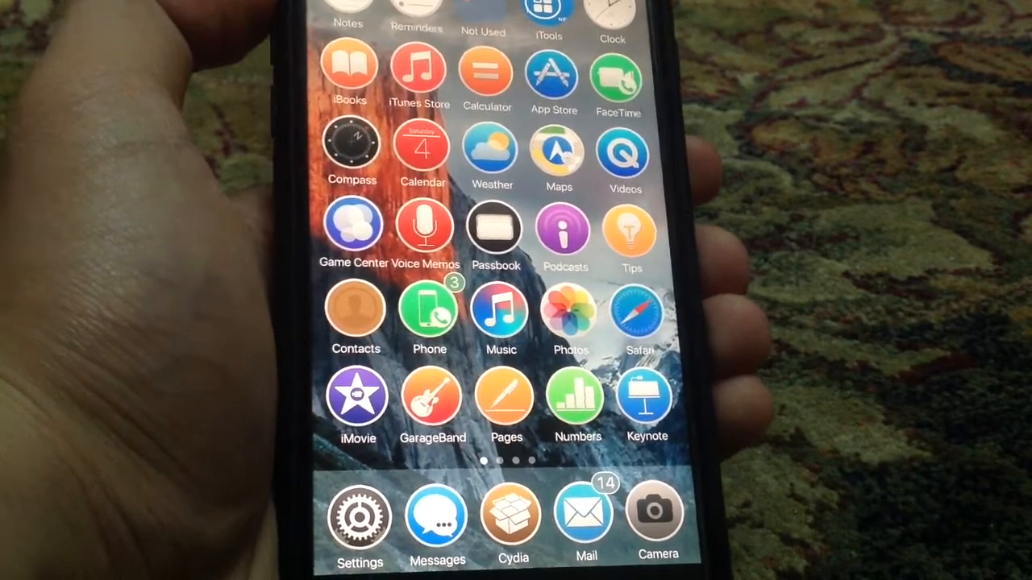
# - Launch Cydia and switch to its Sources list of package repositories
pyautogui.click(511, 519)
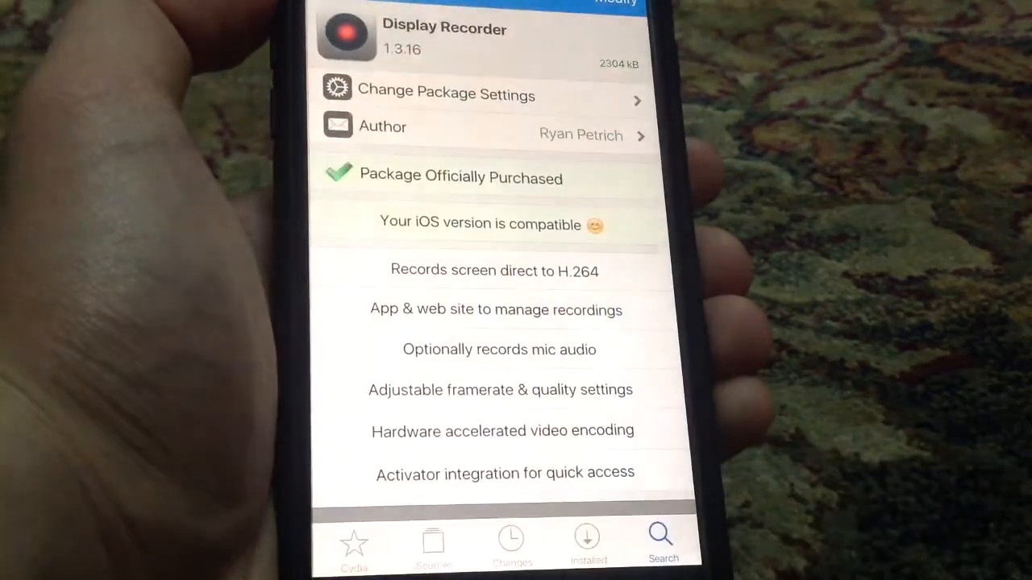
pyautogui.click(437, 540)
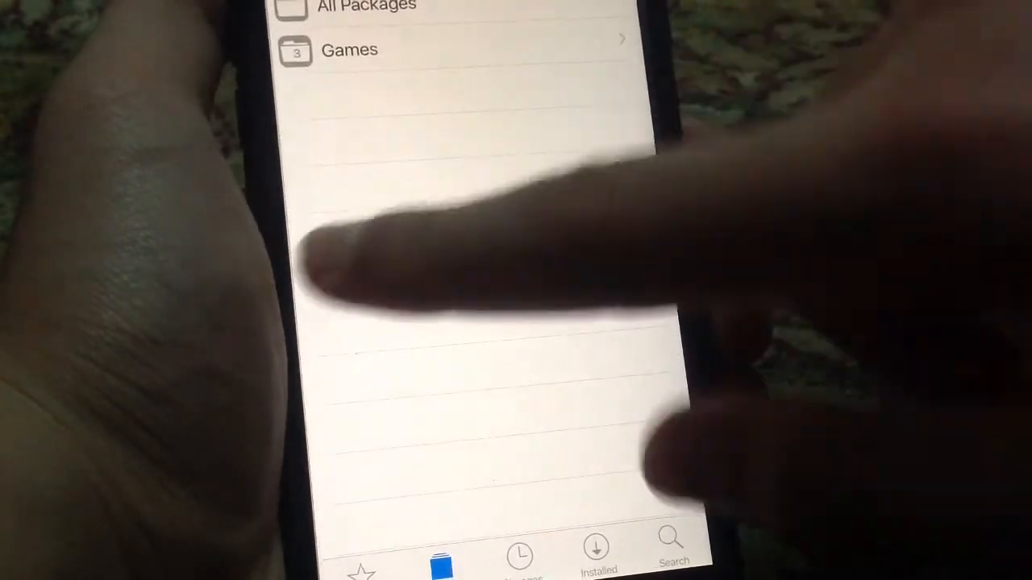
# - Scroll the sources and enter the PPSSPP Repo source before searching for Safari Downloader+
pyautogui.scroll(-3)
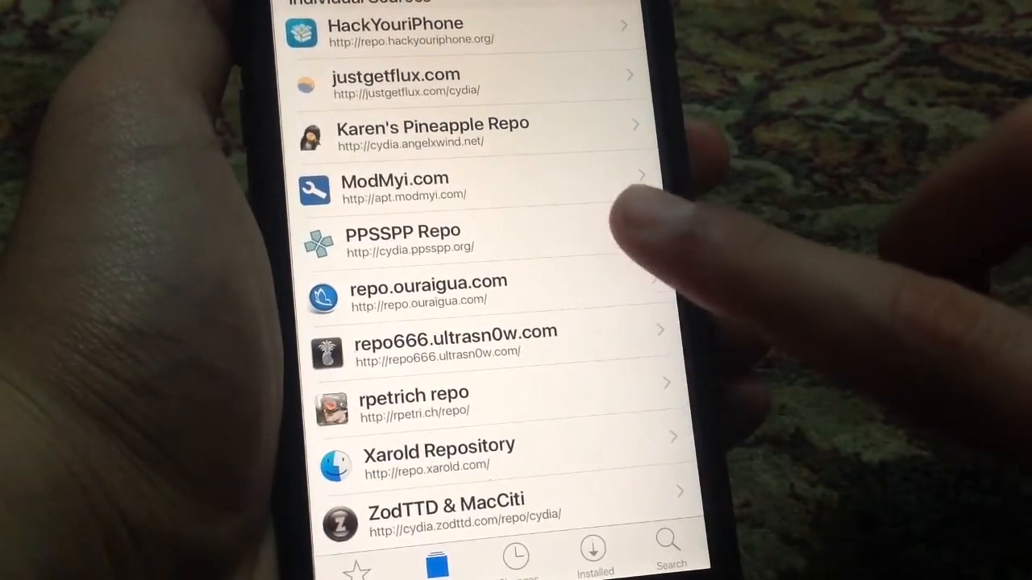
pyautogui.click(402, 240)
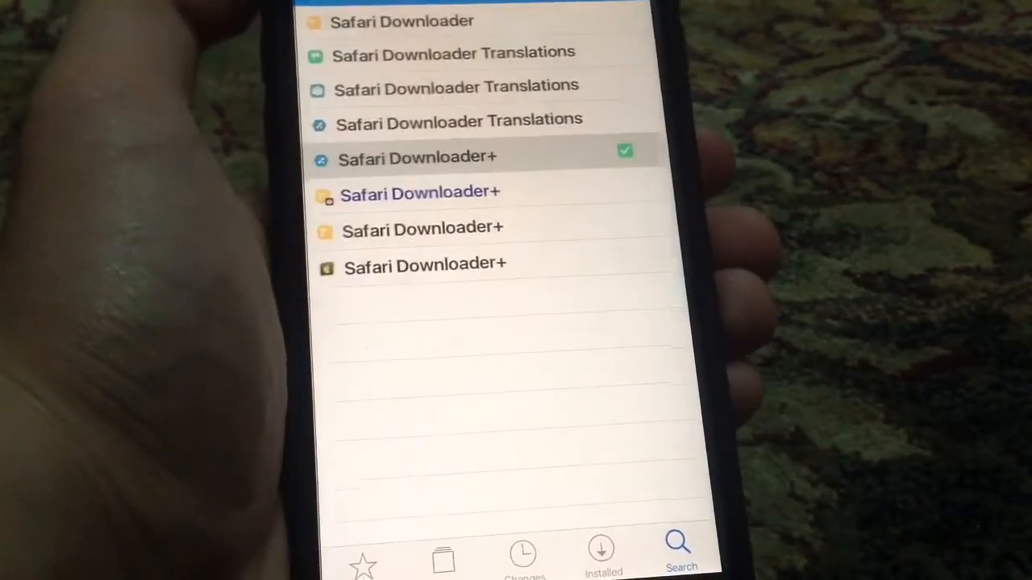
# - Leave Cydia's search results and return to the home screen with Safari D+, iFile and PPSSPP
pyautogui.click(417, 156)
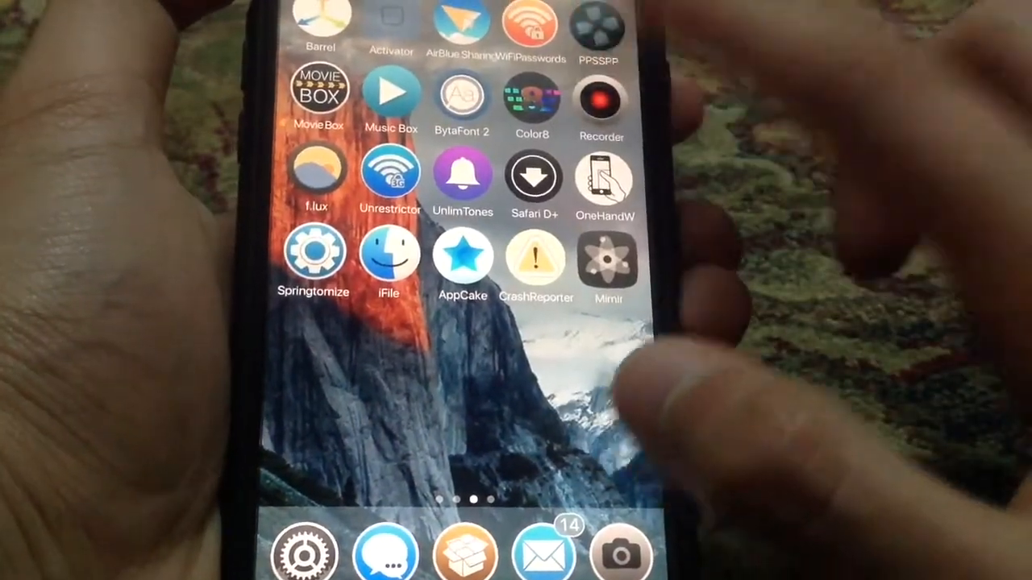
pyautogui.click(599, 28)
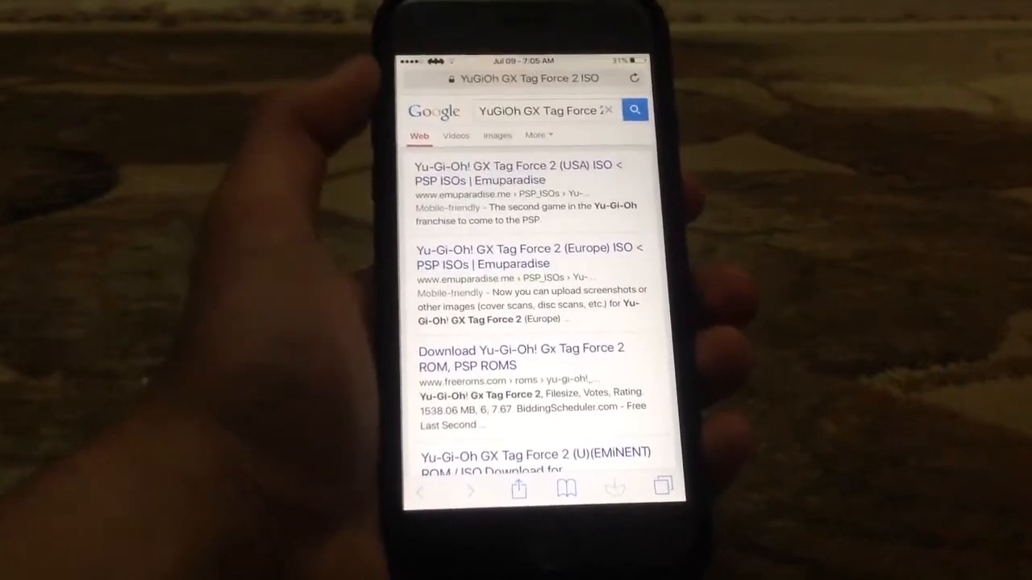
# - Scroll the freeroms Yu-Gi-Oh! GX Tag Force 2 page down to its Direct Download link
pyautogui.scroll(-3)
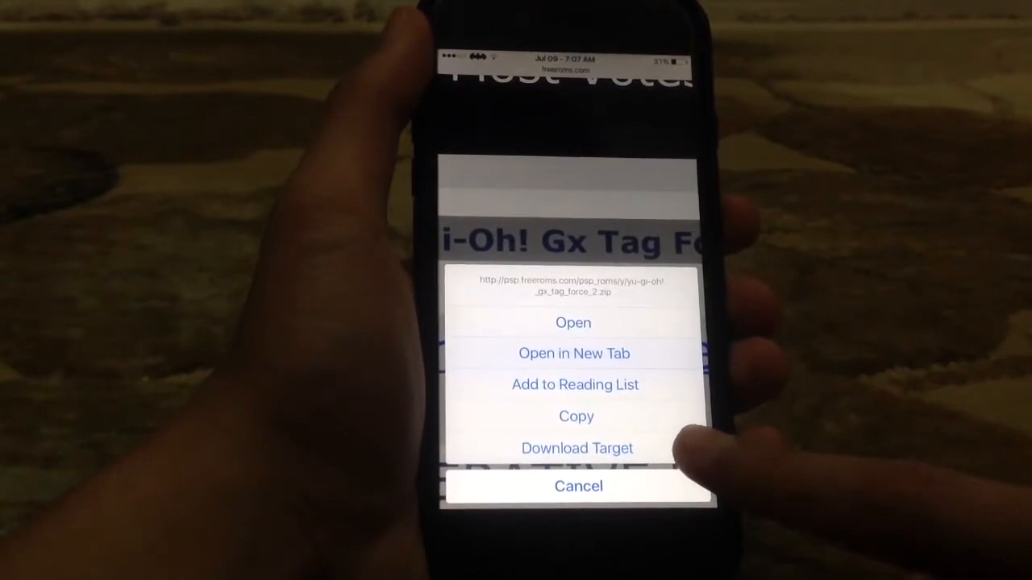
# - Start downloading the Yu-Gi-Oh! GX Tag Force 2 zip via Download Target and Direct Download
pyautogui.click(578, 485)
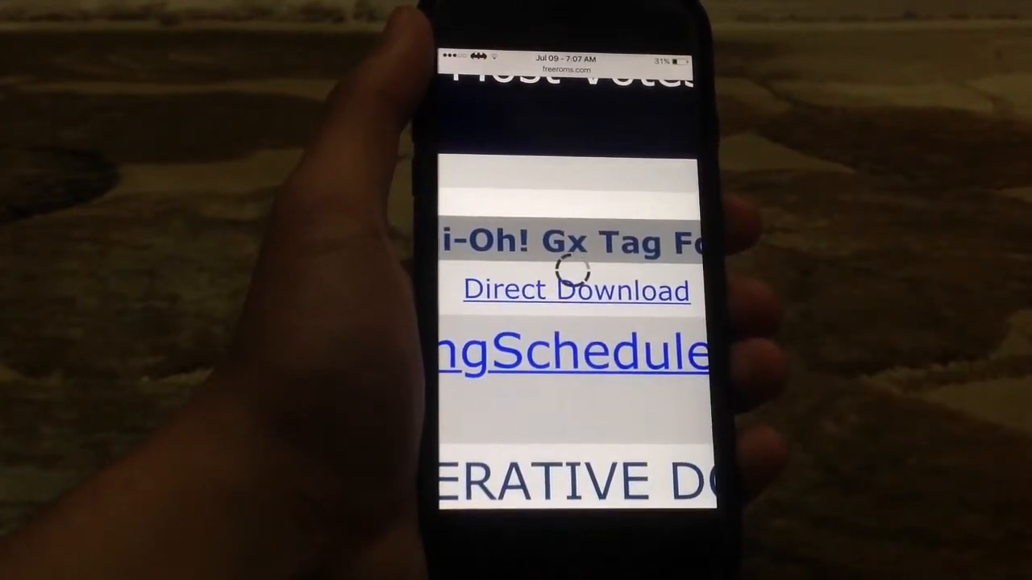
pyautogui.click(575, 290)
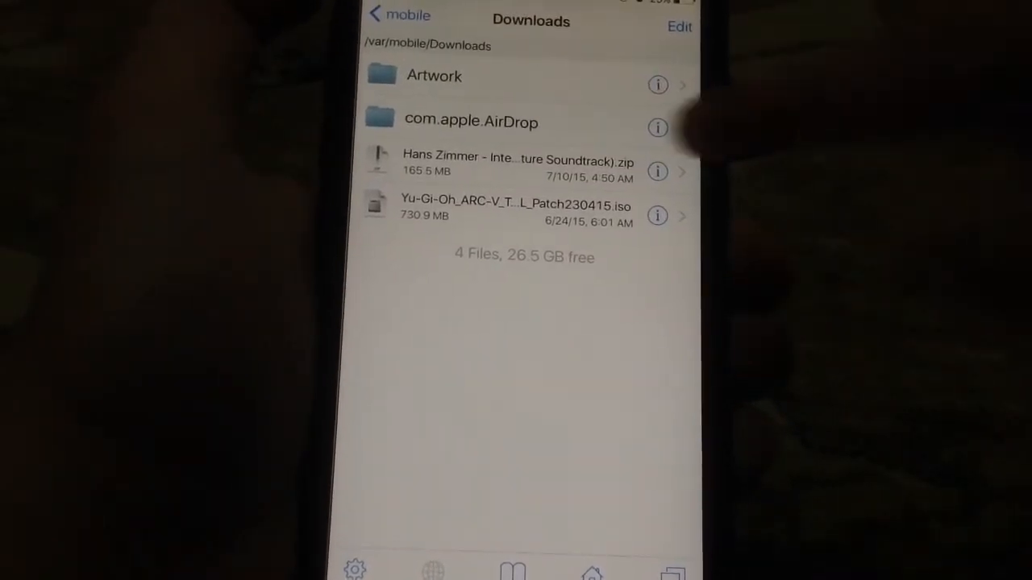
# - Unarchive the Hans Zimmer soundtrack zip in iFile's Downloads folder into a new folder
pyautogui.click(507, 165)
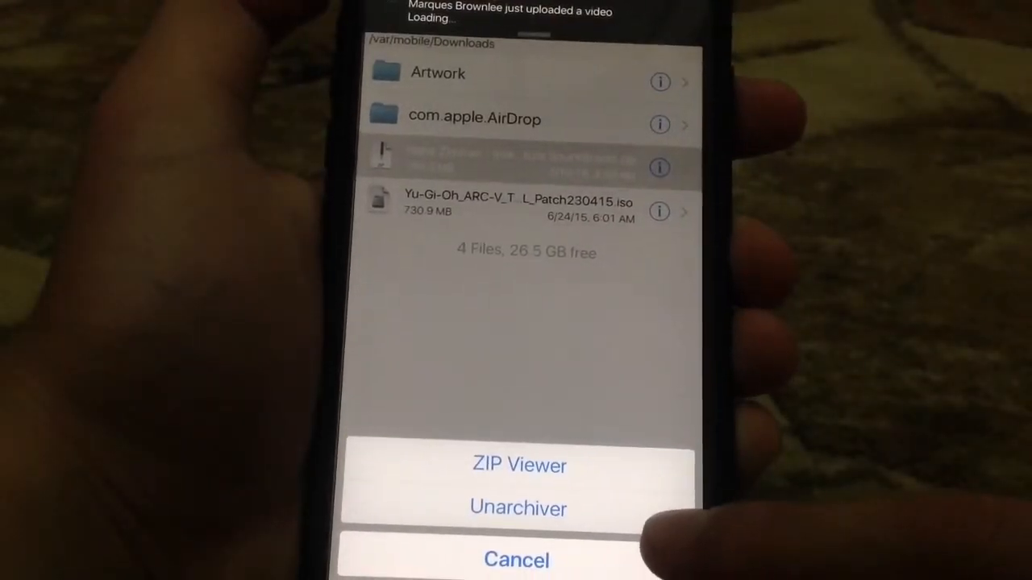
pyautogui.click(517, 508)
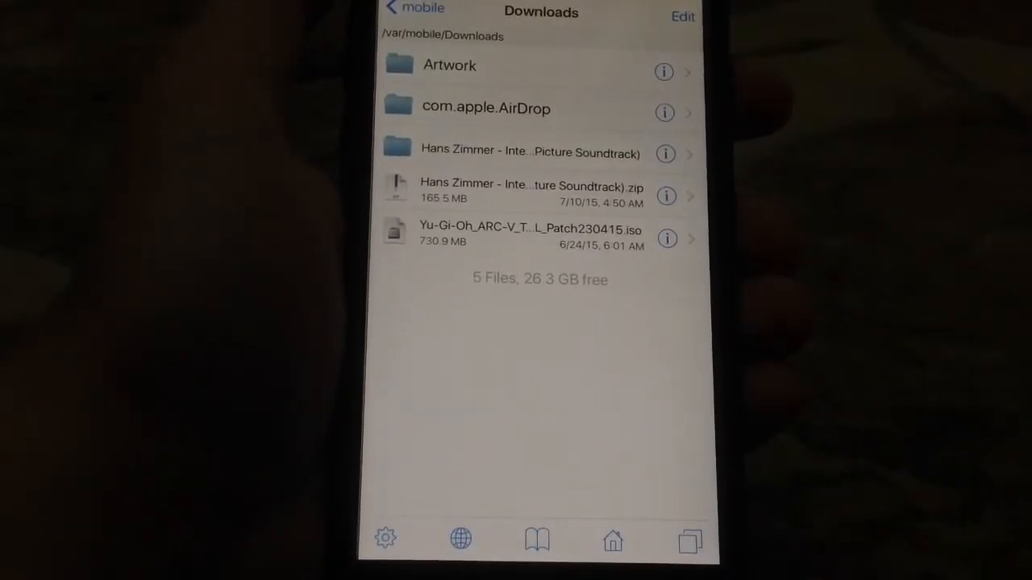
pyautogui.click(530, 152)
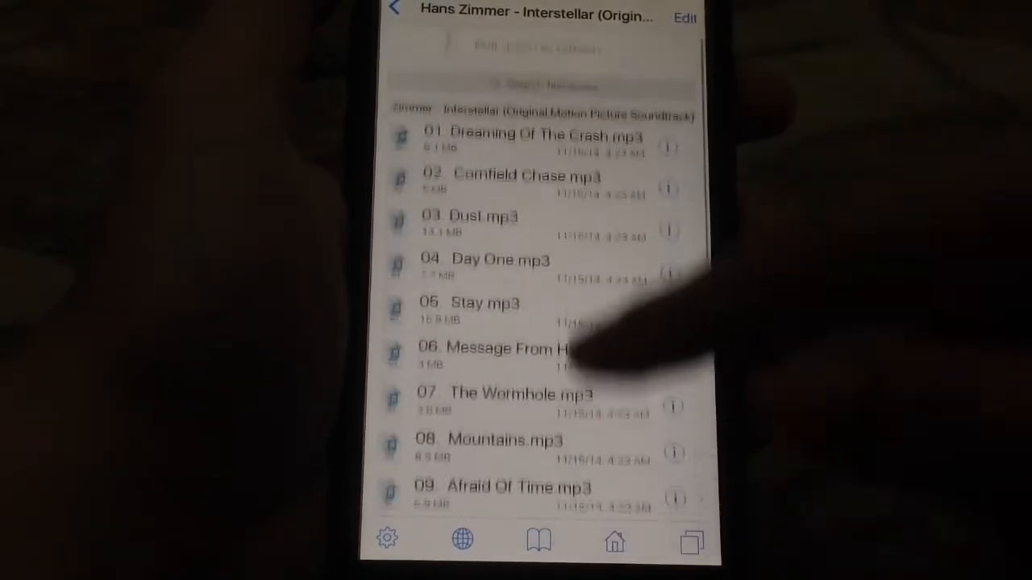
pyautogui.scroll(-3)
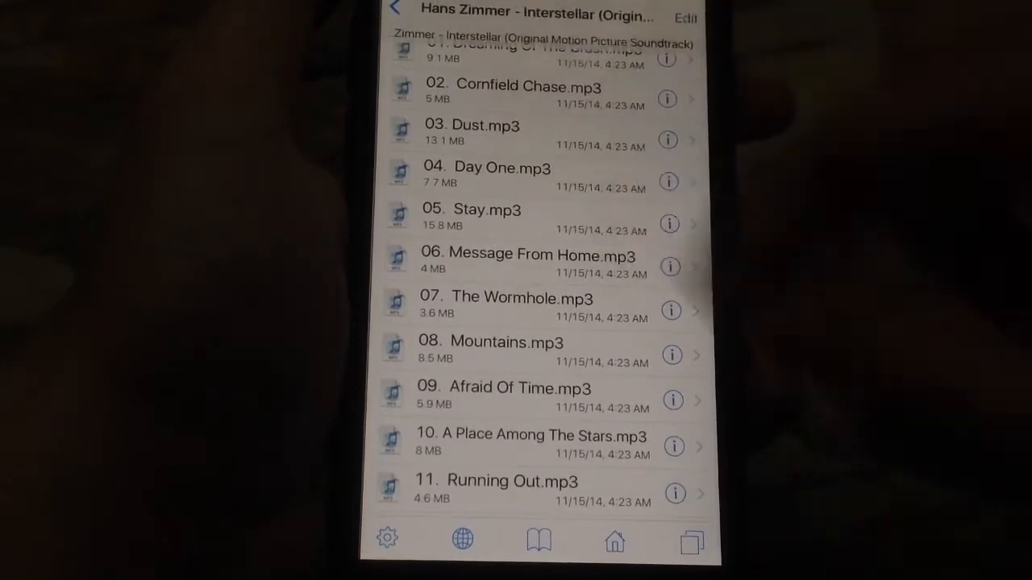
pyautogui.click(403, 14)
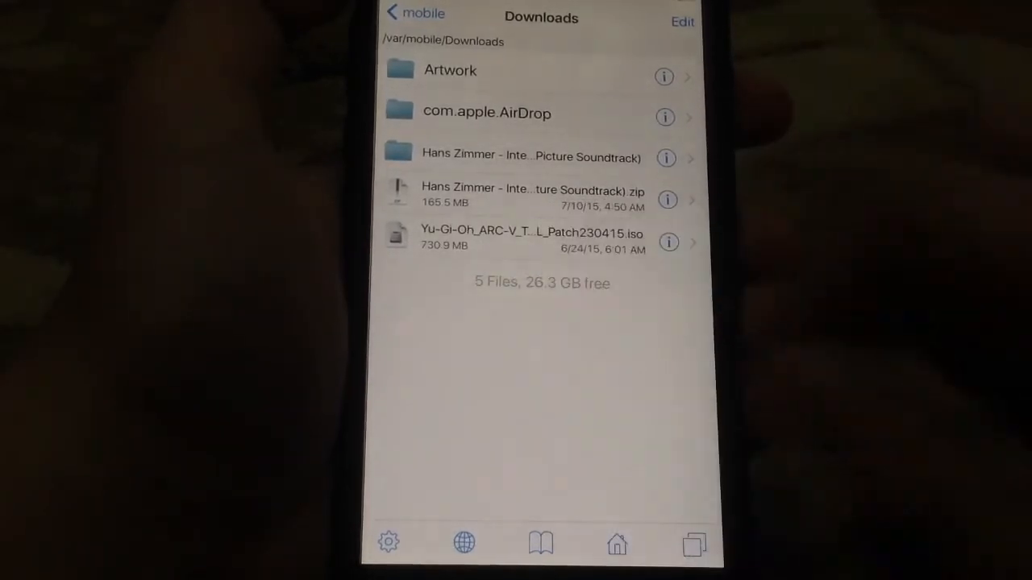
pyautogui.moveTo(581, 233)
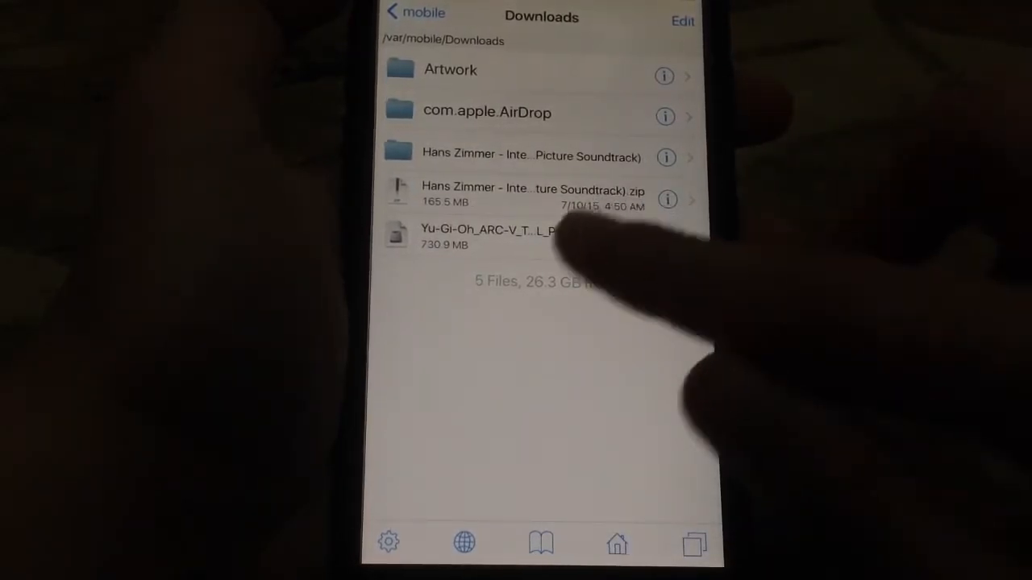
pyautogui.click(415, 12)
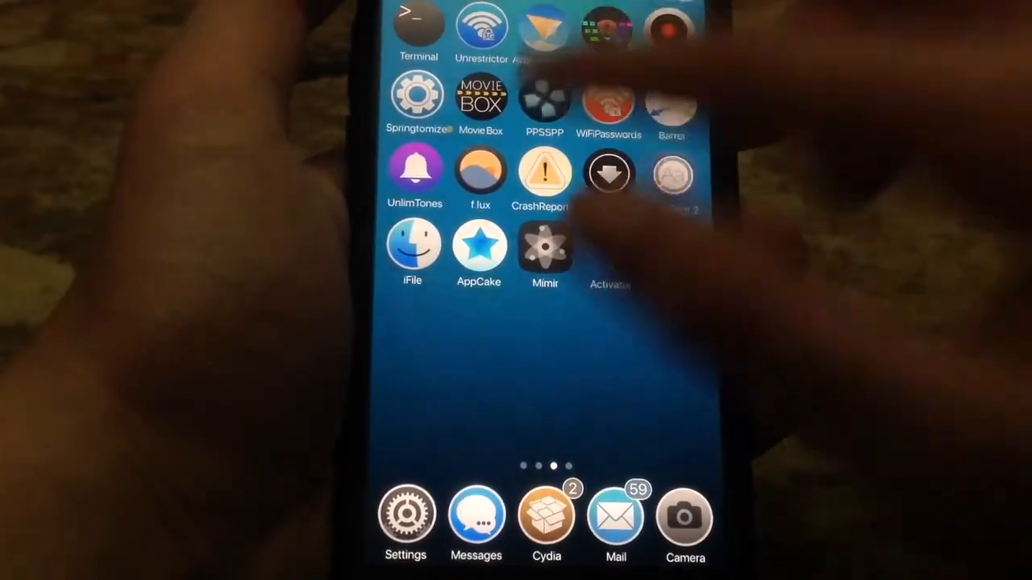
# - Launch PPSSPP and browse its Games tab up one level to /var/mobile
pyautogui.click(544, 105)
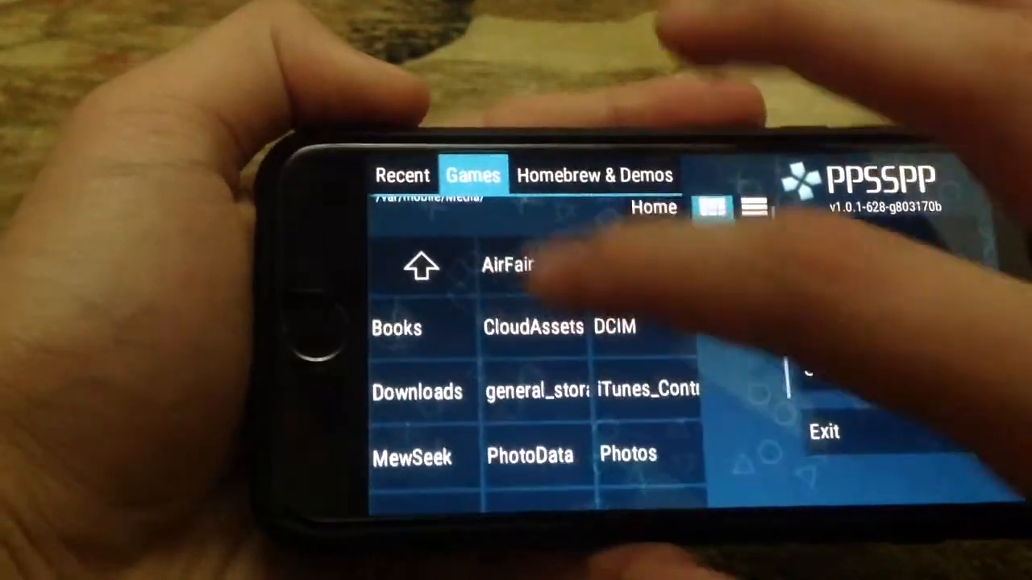
pyautogui.click(421, 266)
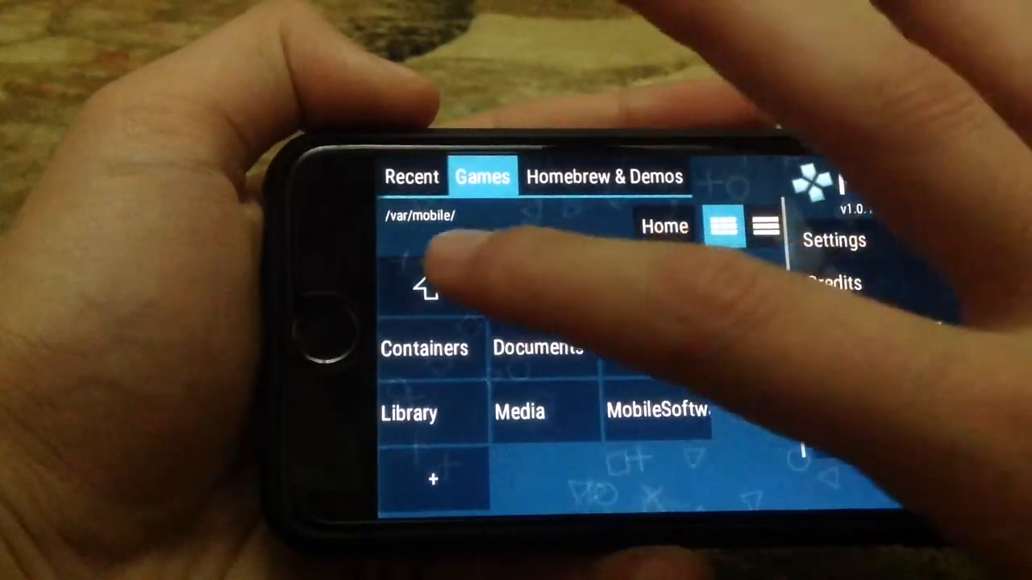